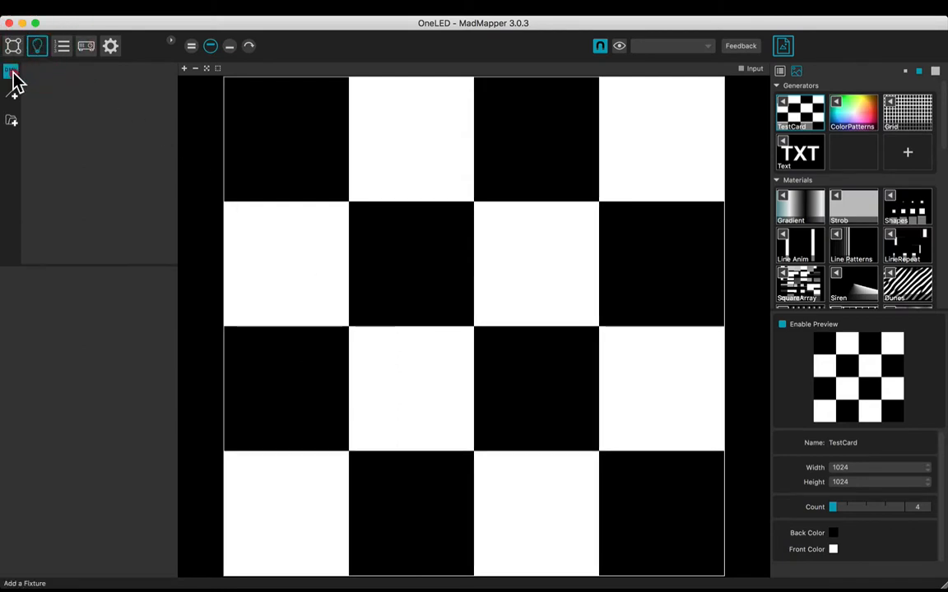
Step: Add Fixture 1 over the TestCard checkerboard media
left_click(12, 72)
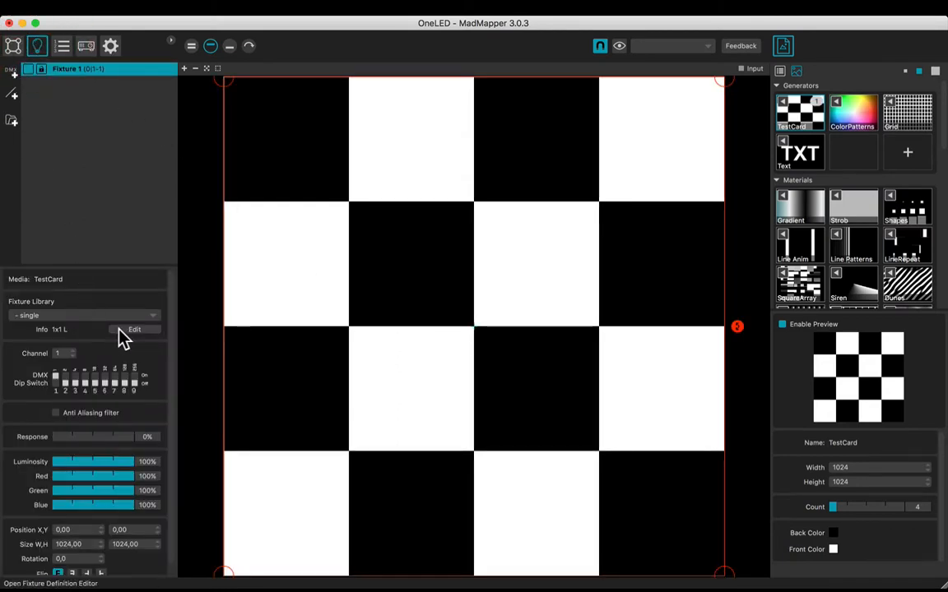
Step: Define the SFX fixture as a 10x1 strip of RGB pixels in the Fixtures Editor
left_click(134, 329)
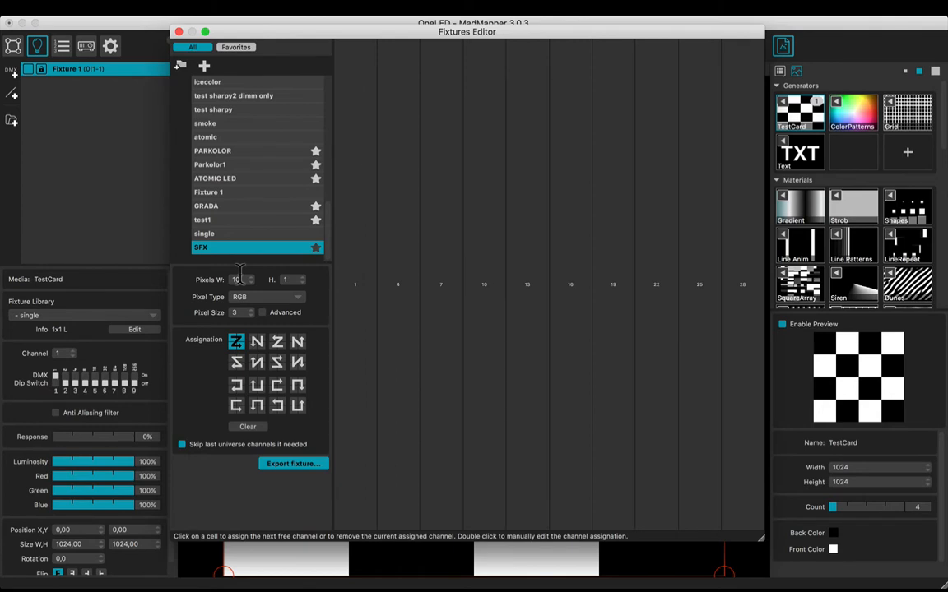
left_click(179, 31)
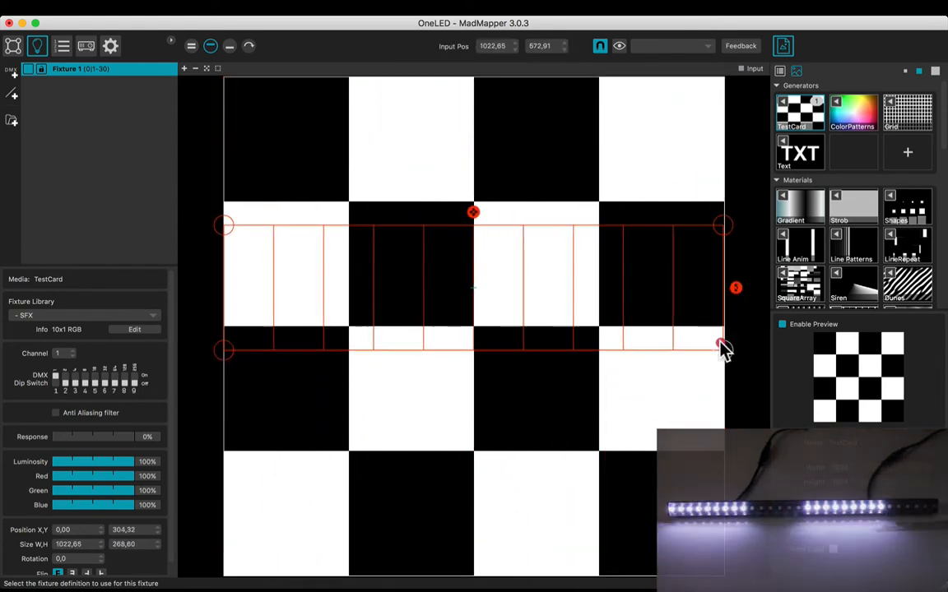
Step: Resize the SFX strip to fit inside one white checker square on the left
left_click_drag(722, 344, 345, 285)
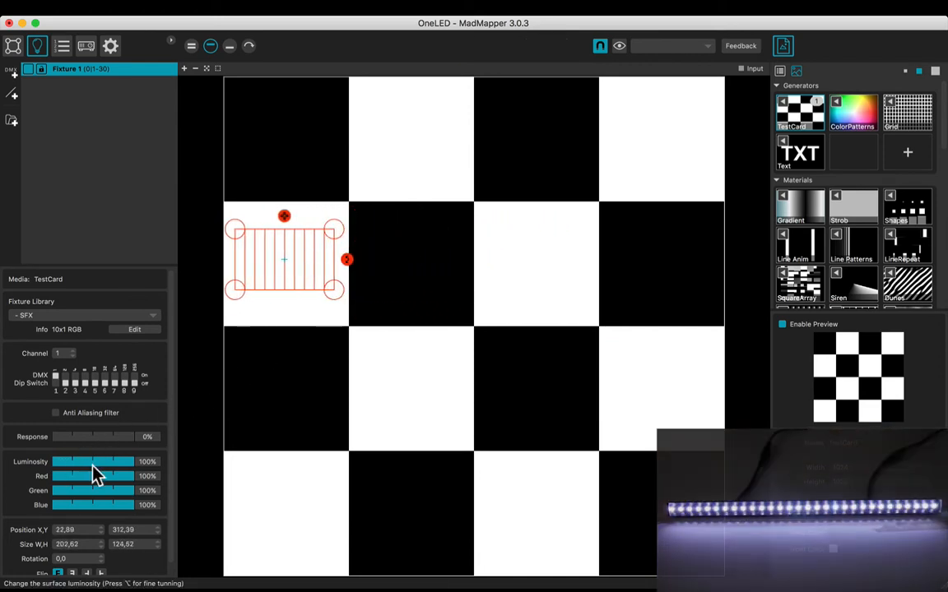
Step: Adjust luminosity and the red and green sliders to tint the strip purple
left_click_drag(95, 462, 51, 461)
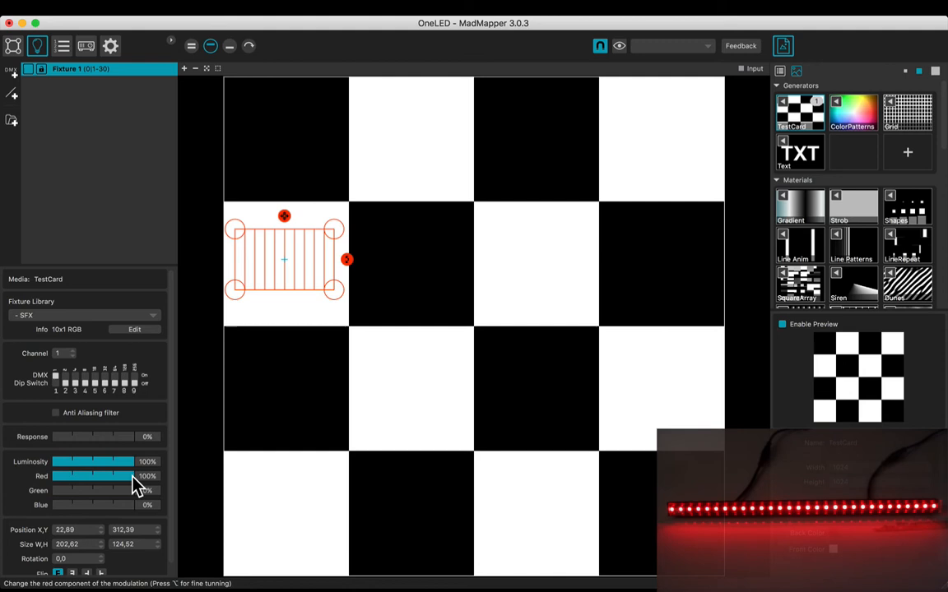
left_click_drag(120, 491, 92, 490)
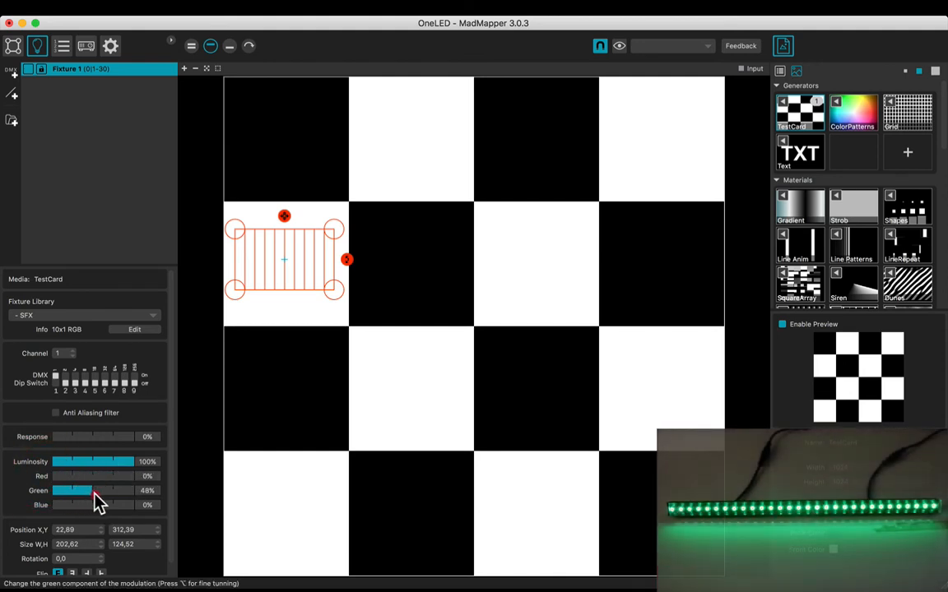
left_click_drag(93, 490, 79, 490)
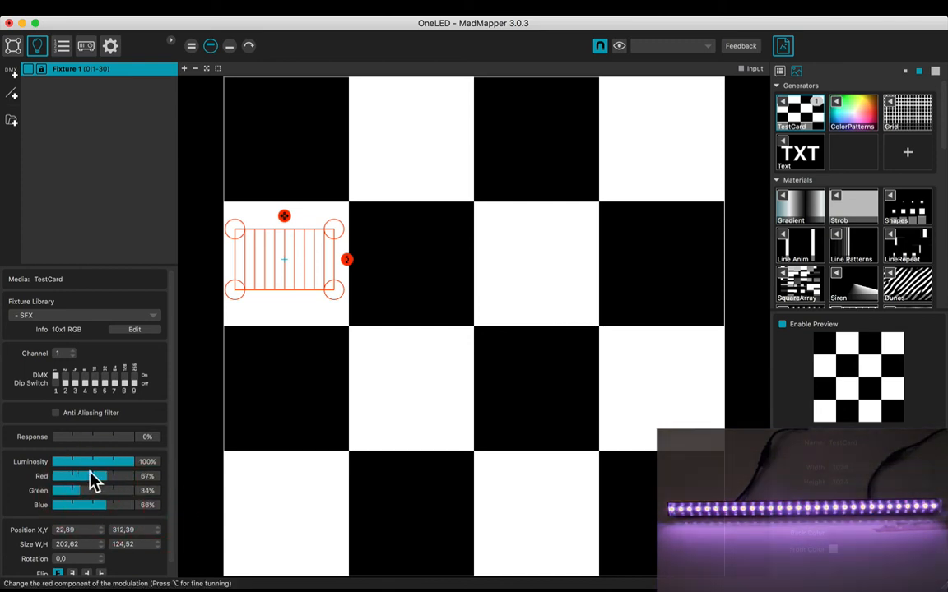
Step: Set luminosity to 25% and the response curve to 33%
left_click_drag(105, 461, 72, 461)
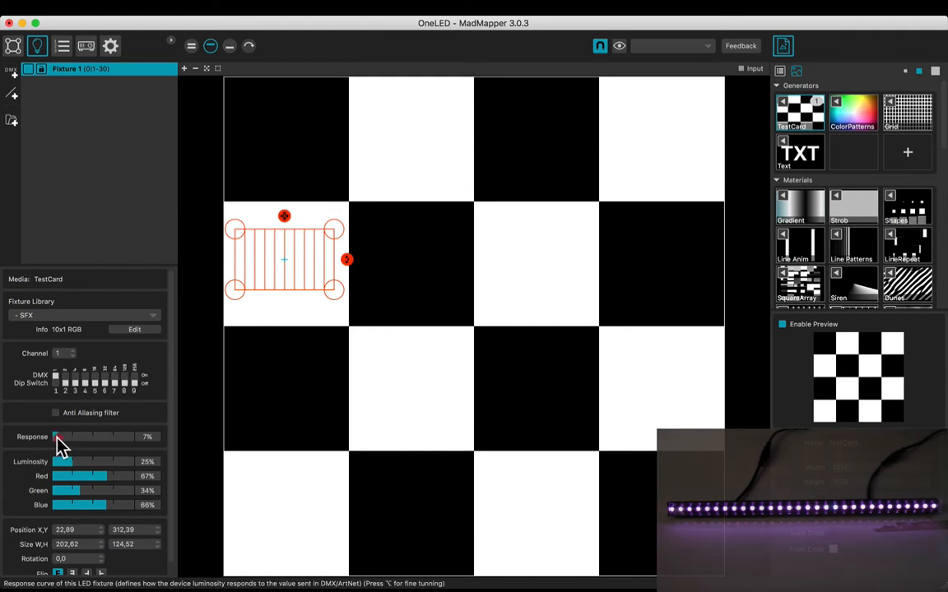
left_click_drag(62, 437, 115, 437)
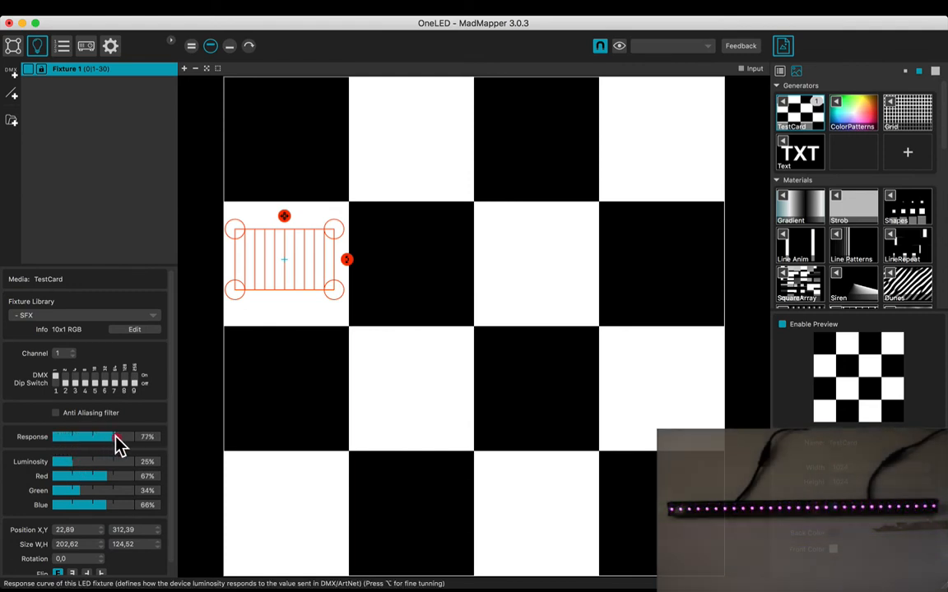
left_click_drag(115, 436, 66, 436)
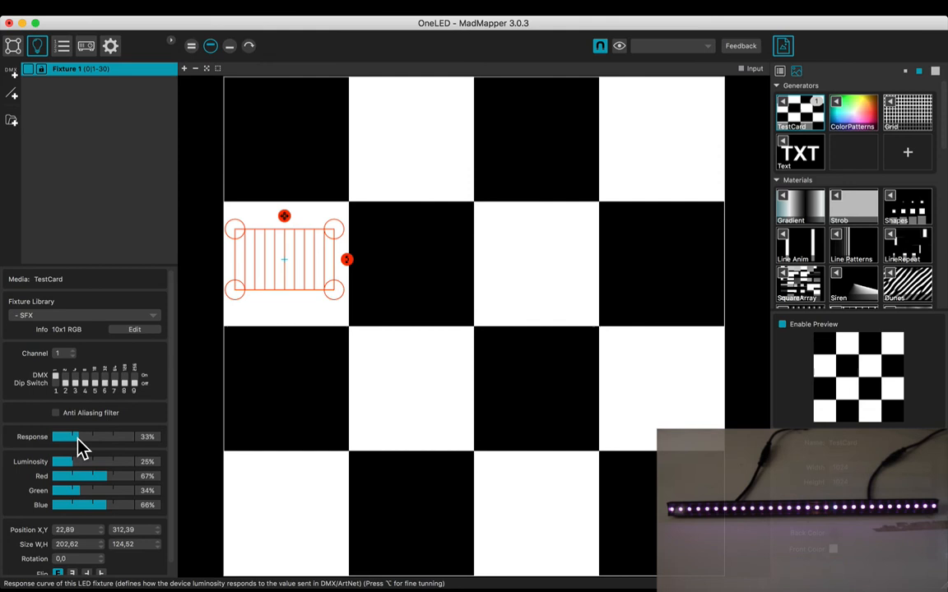